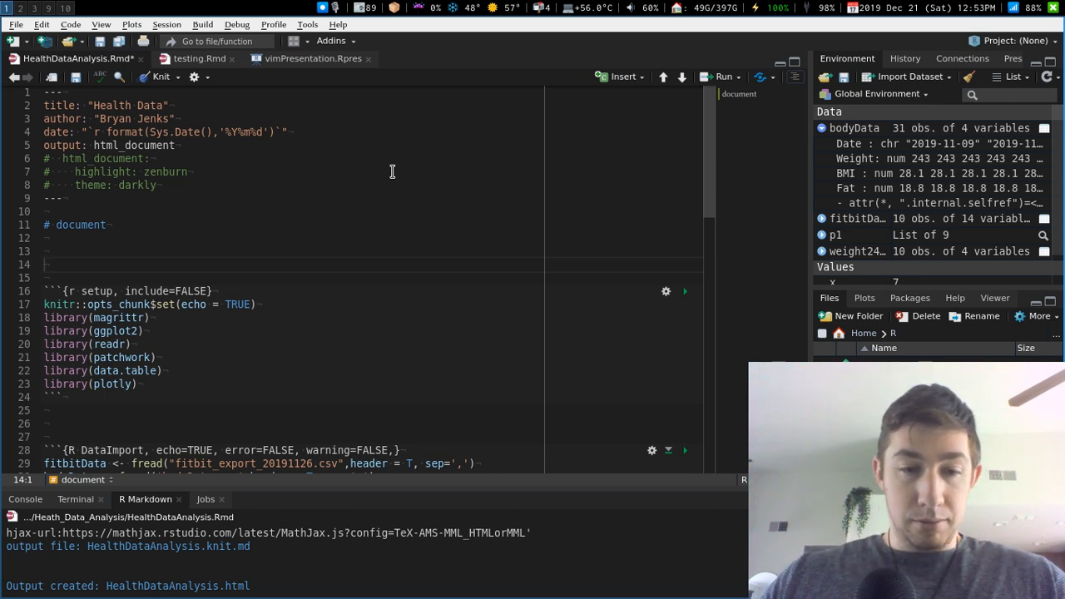
- Enter the $$ math delimiters below the heading, trying the text x and \phi
{"action": "type", "text": "$"}
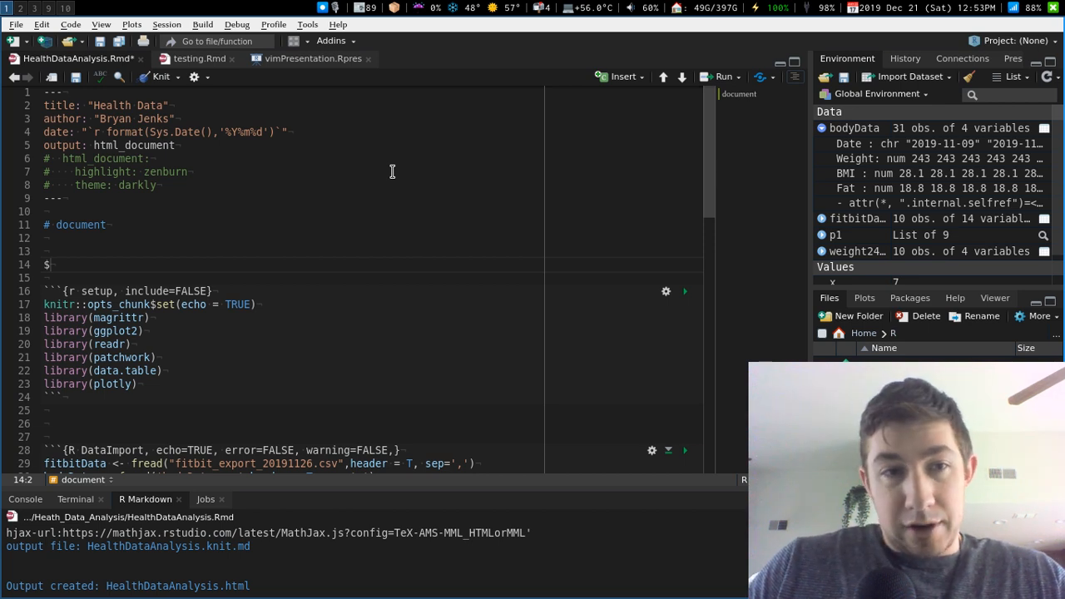
{"action": "type", "text": "$"}
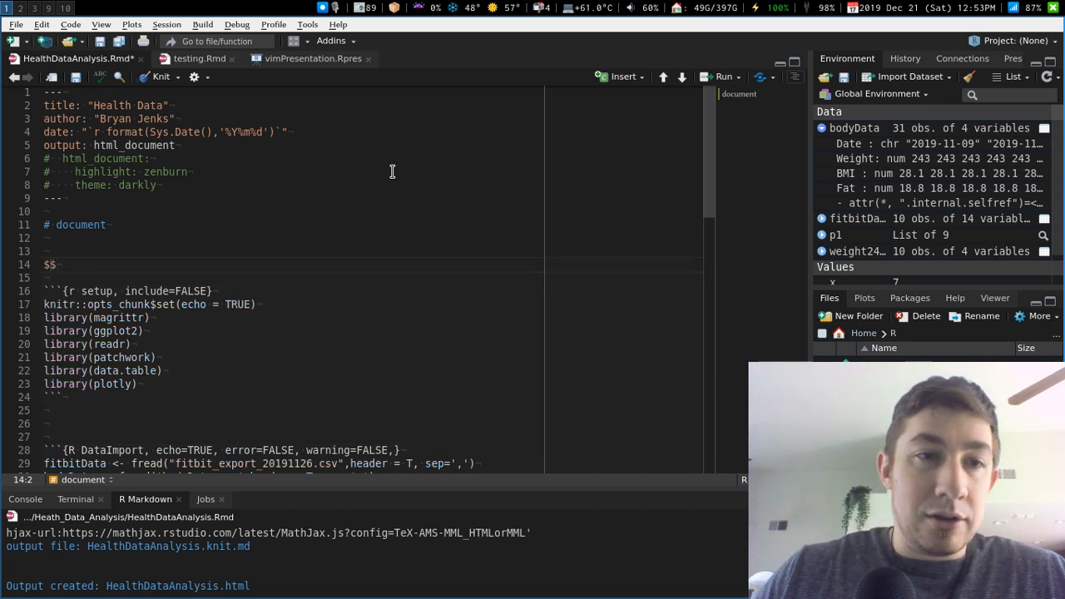
{"action": "type", "text": "x"}
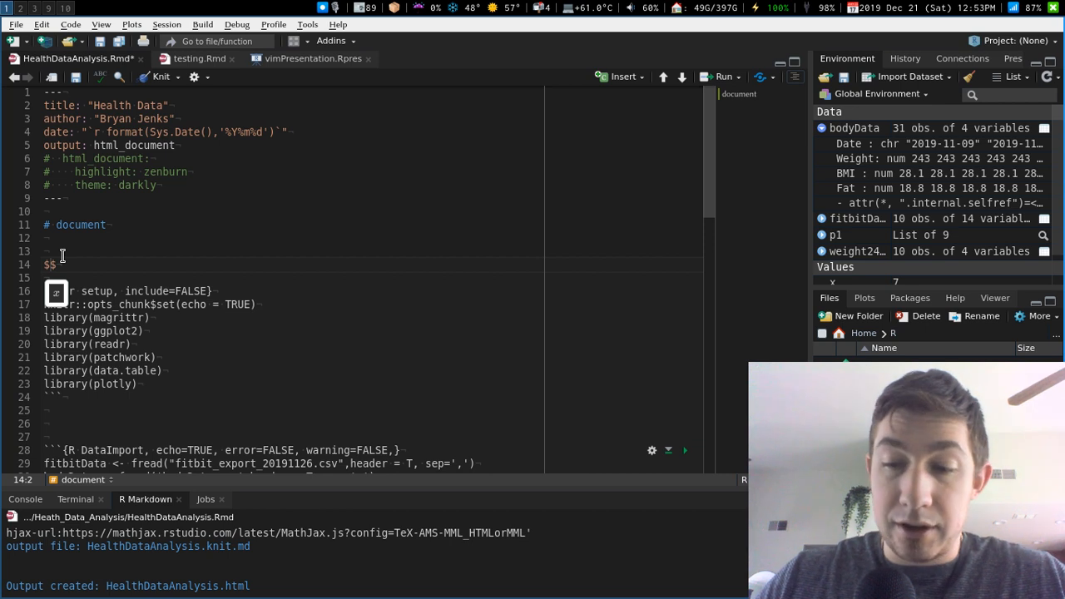
{"action": "type", "text": "\\phi"}
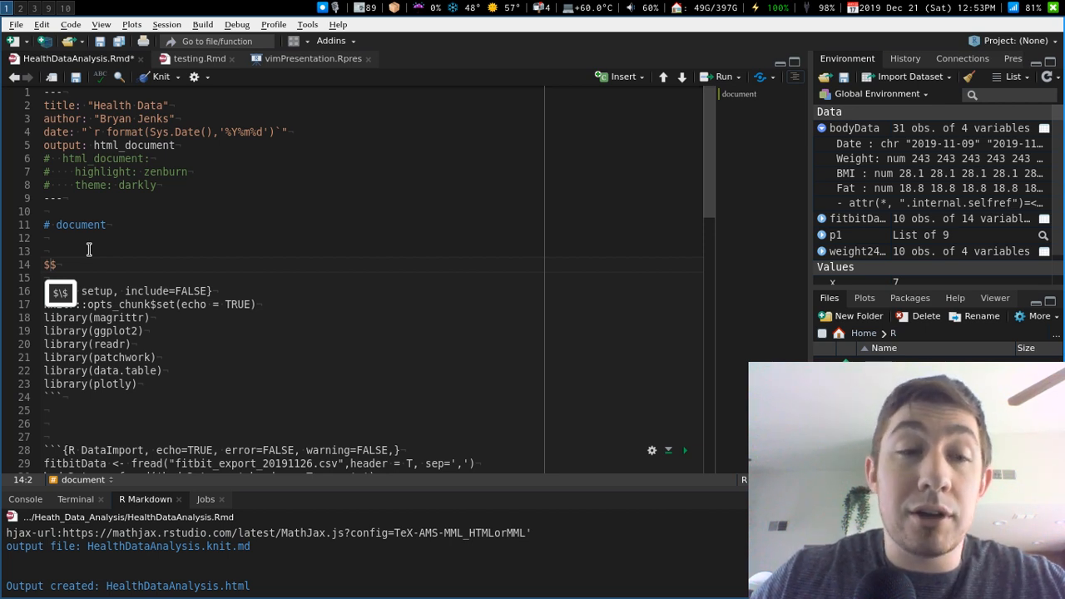
- Write the LaTeX quadratic formula x=\frac{-b\pm\sqrt{b^2-4ac}}{2a} between the dollar signs
{"action": "type", "text": "x="}
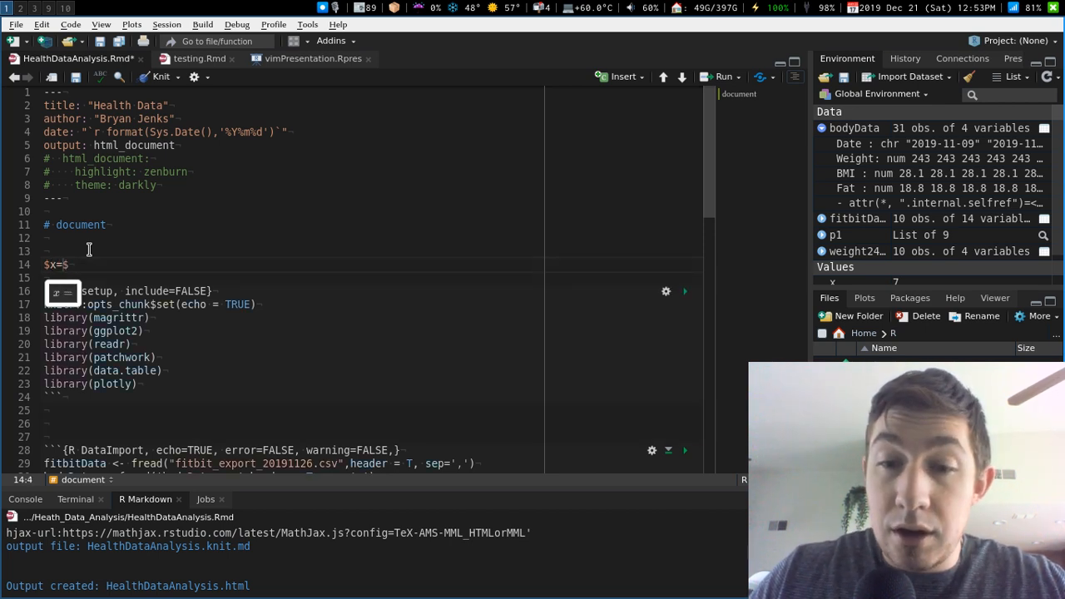
{"action": "type", "text": "\\frac"}
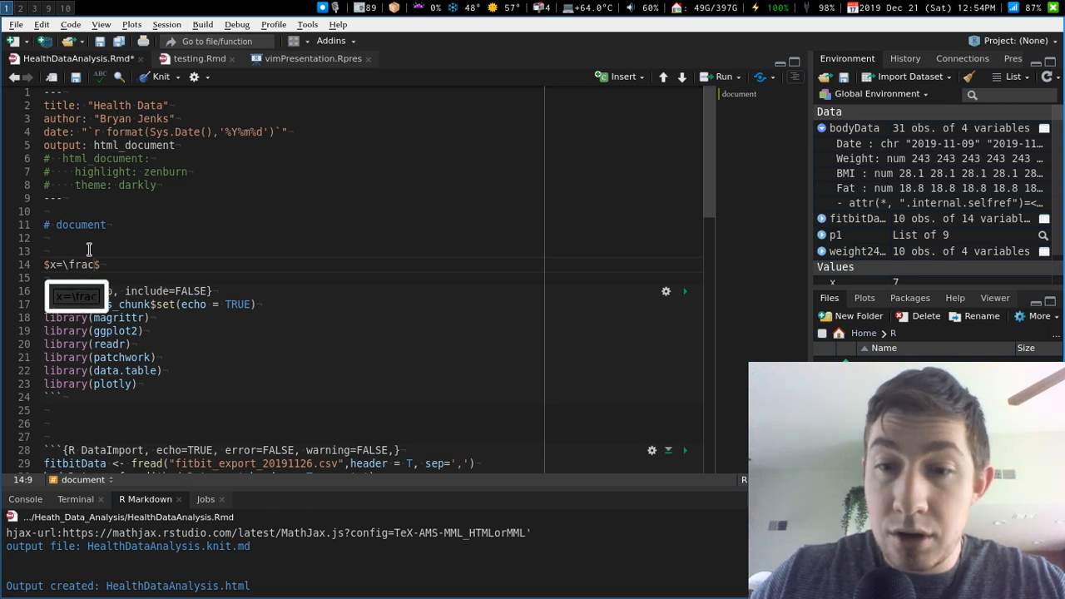
{"action": "type", "text": "{-"}
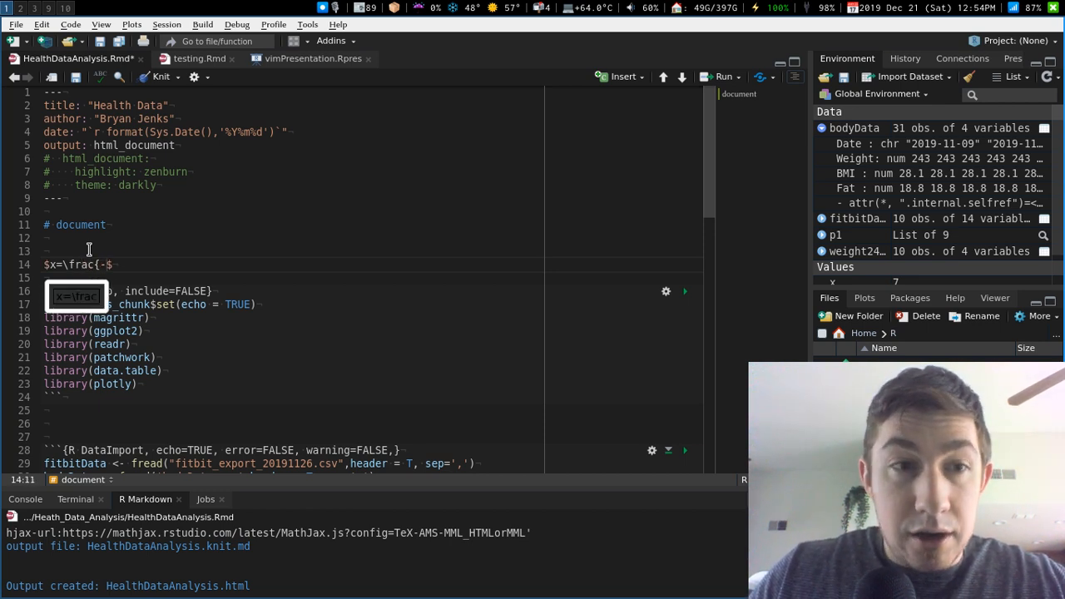
{"action": "type", "text": "b\\pm"}
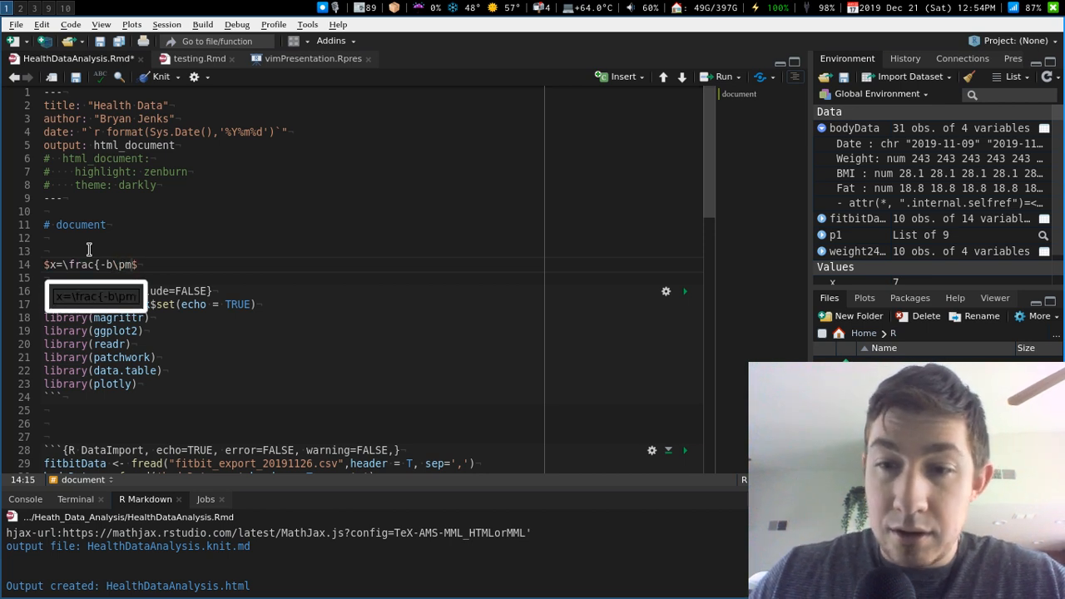
{"action": "type", "text": "\\sqrt"}
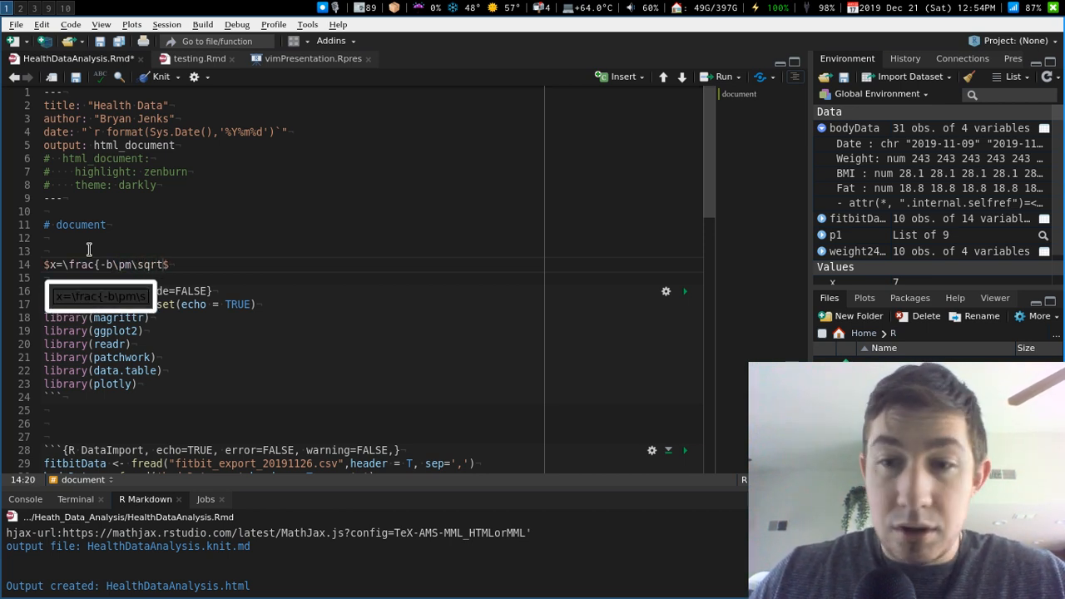
{"action": "type", "text": "{"}
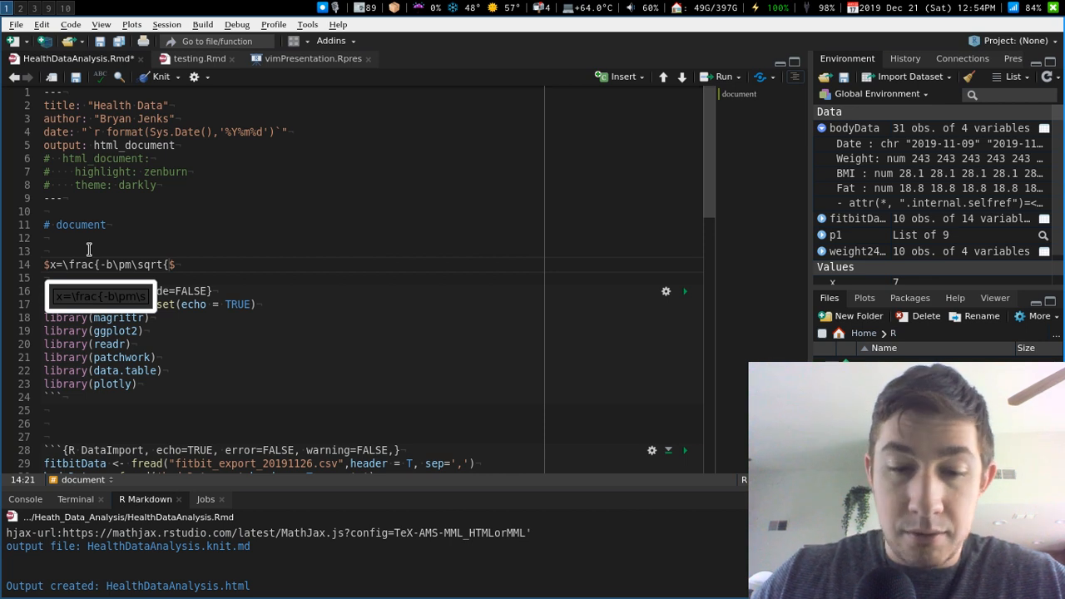
{"action": "type", "text": "^2"}
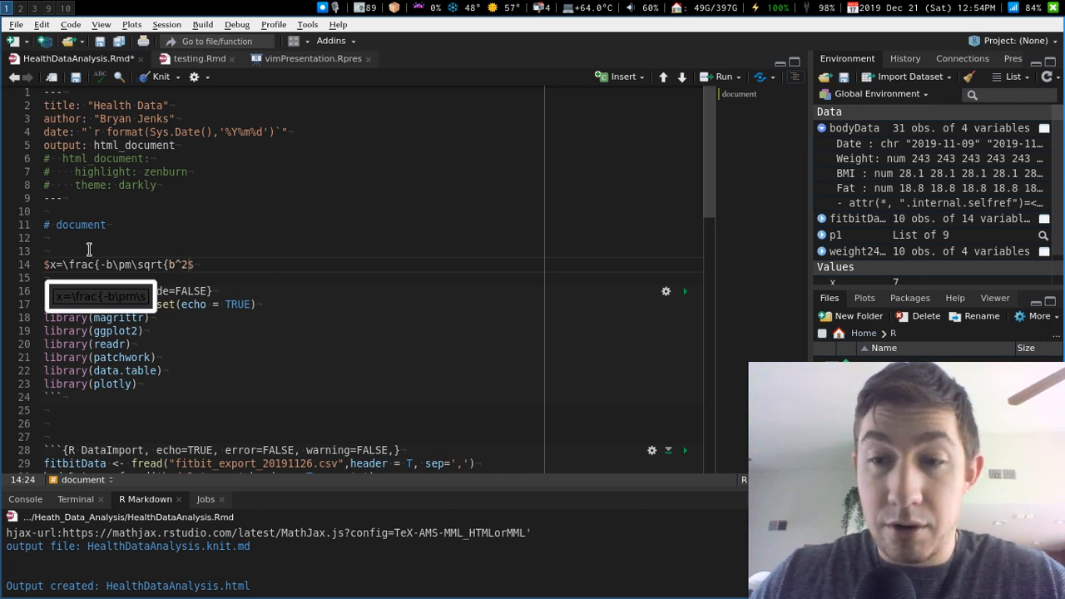
{"action": "type", "text": "-4ac} }{"}
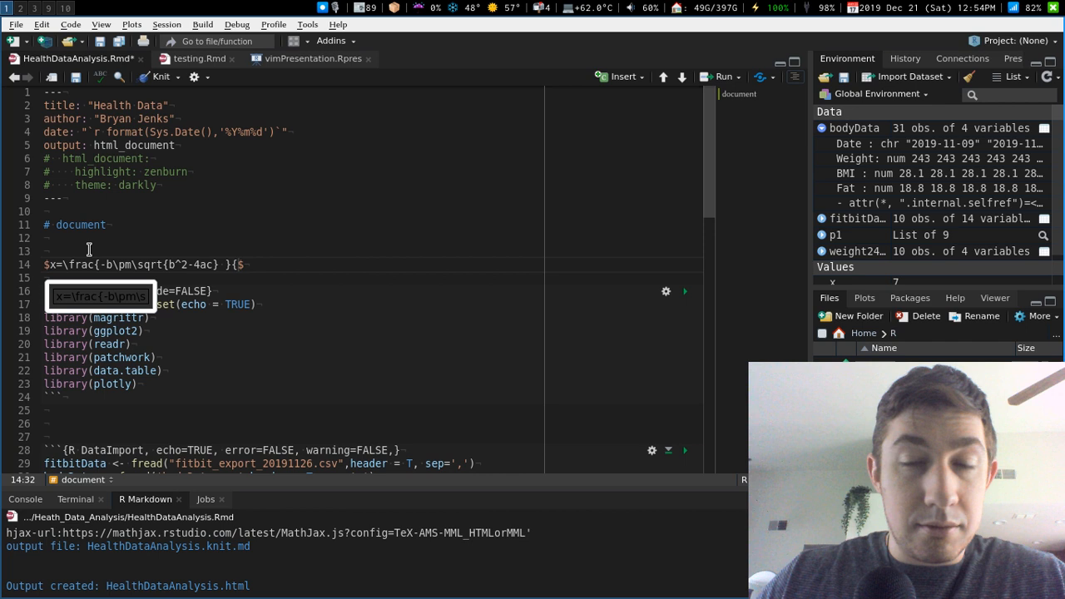
{"action": "type", "text": "2c"}
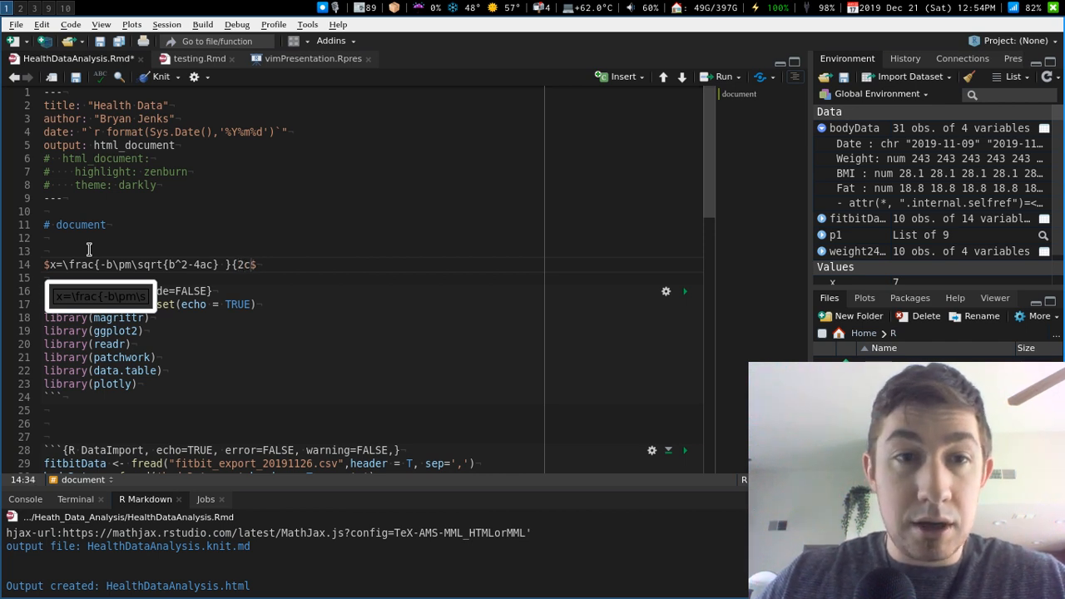
{"action": "type", "text": "a"}
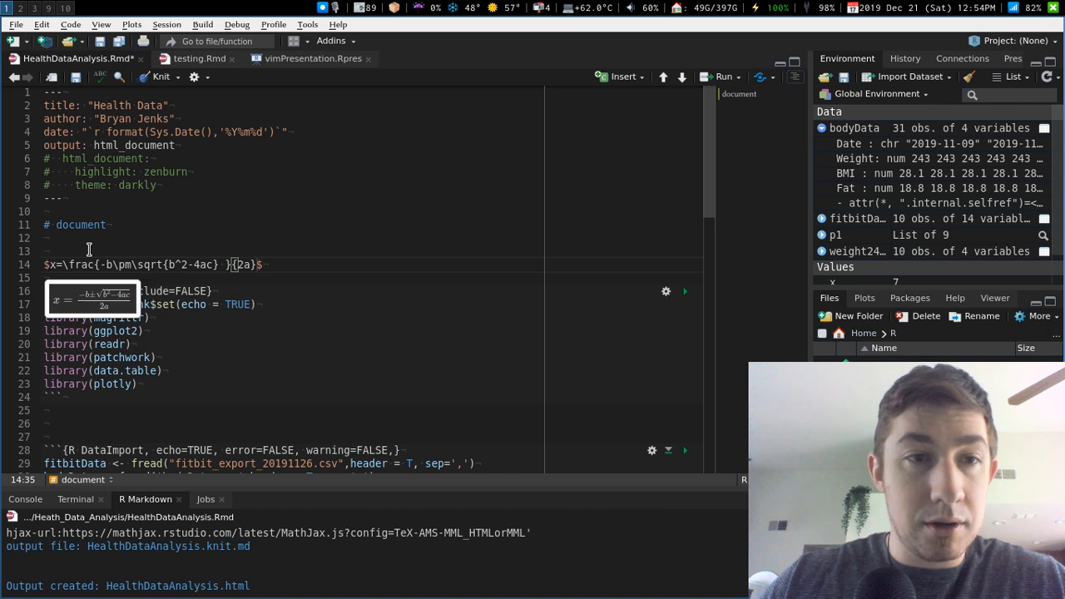
{"action": "mouse_move", "coordinate": [258, 271]}
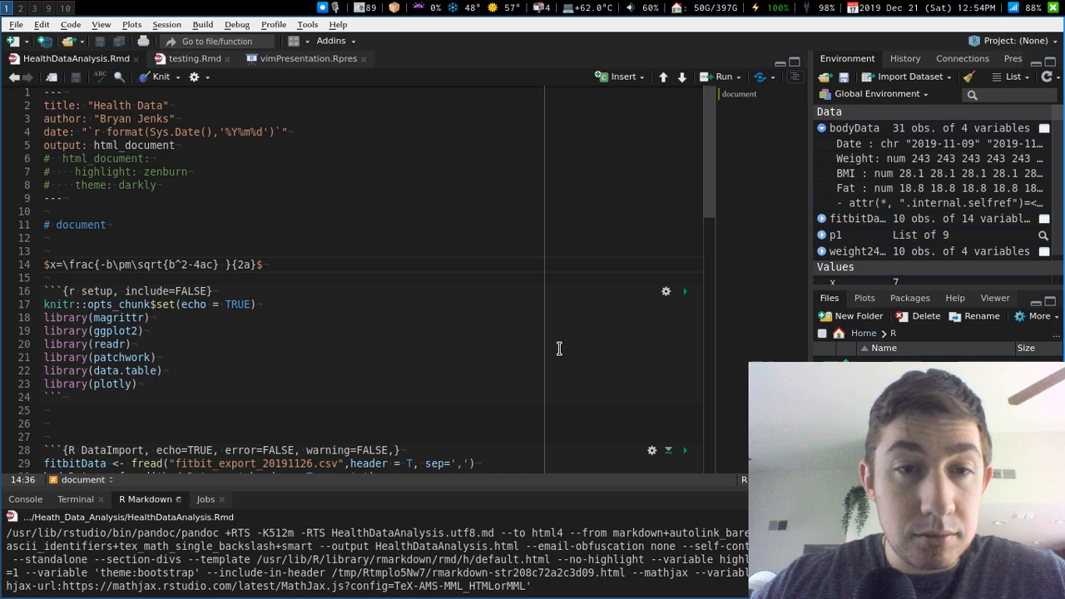
- Close the Knit preview after viewing the rendered quadratic formula
{"action": "left_click", "coordinate": [160, 77]}
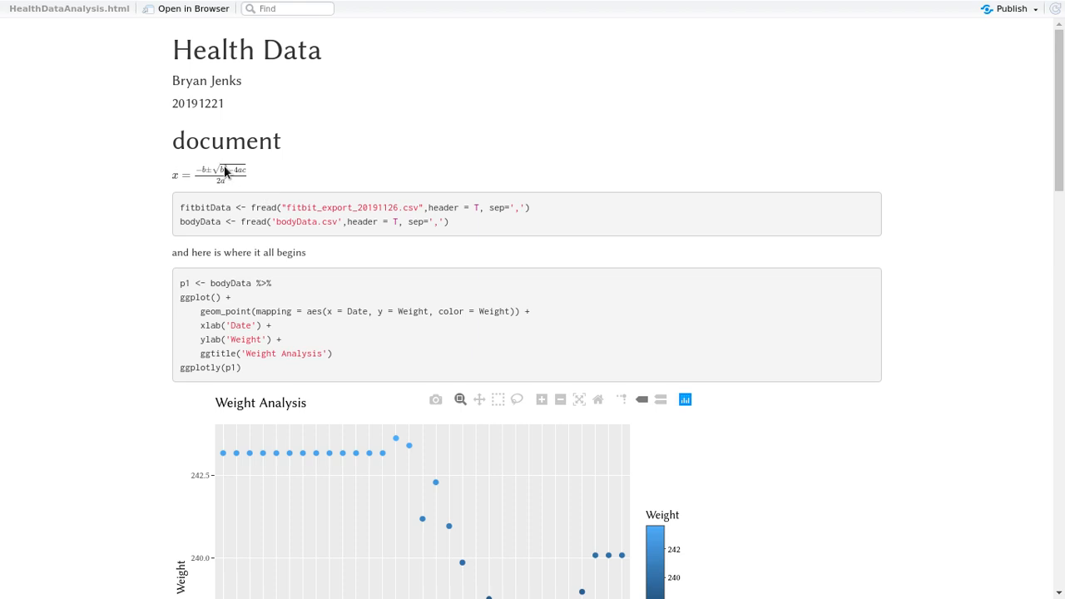
{"action": "mouse_move", "coordinate": [213, 190]}
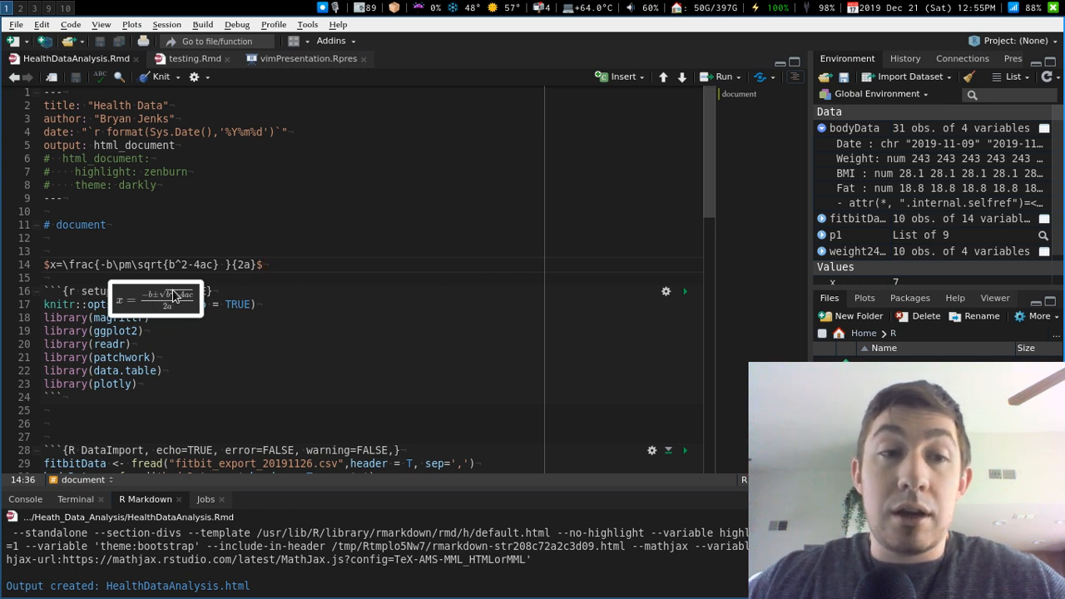
{"action": "mouse_move", "coordinate": [320, 290]}
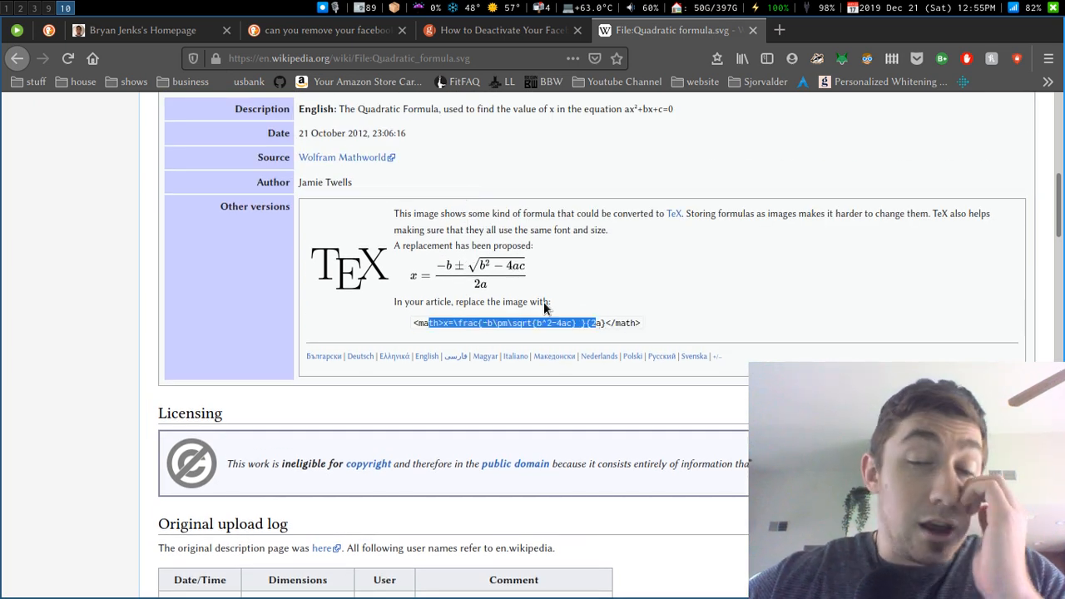
- Select the closing math tag in the TeX replacement code, then scroll the file page
{"action": "left_click", "coordinate": [628, 323]}
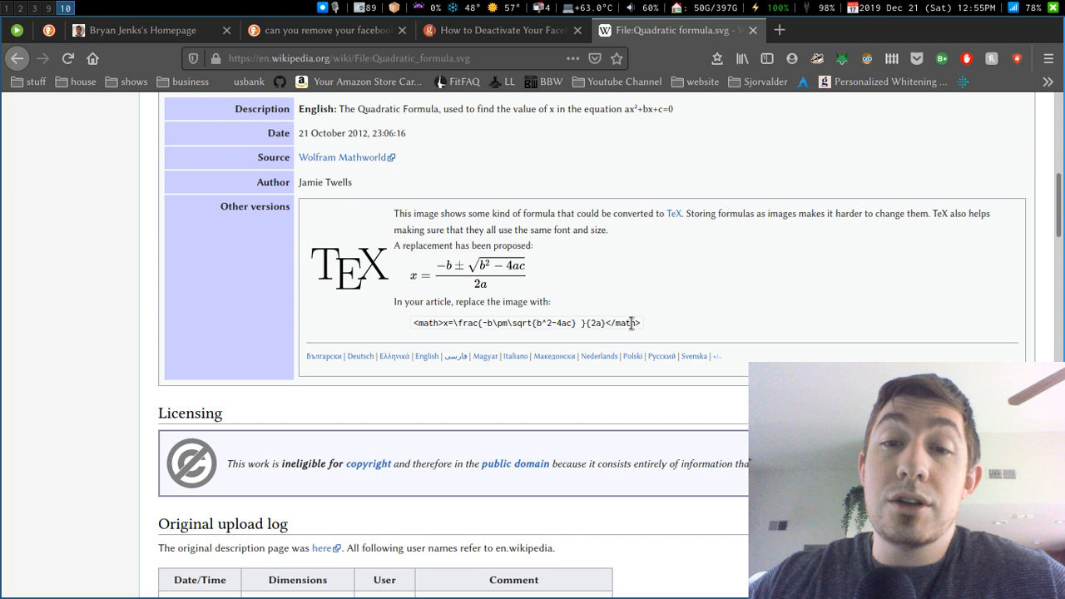
{"action": "double_click", "coordinate": [623, 323]}
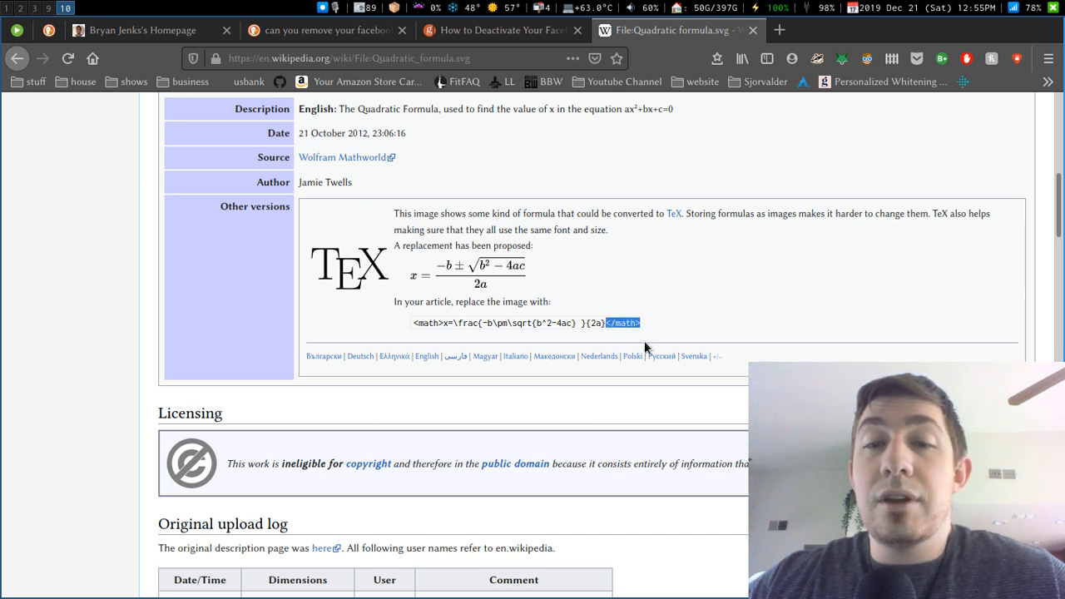
{"action": "mouse_move", "coordinate": [664, 351]}
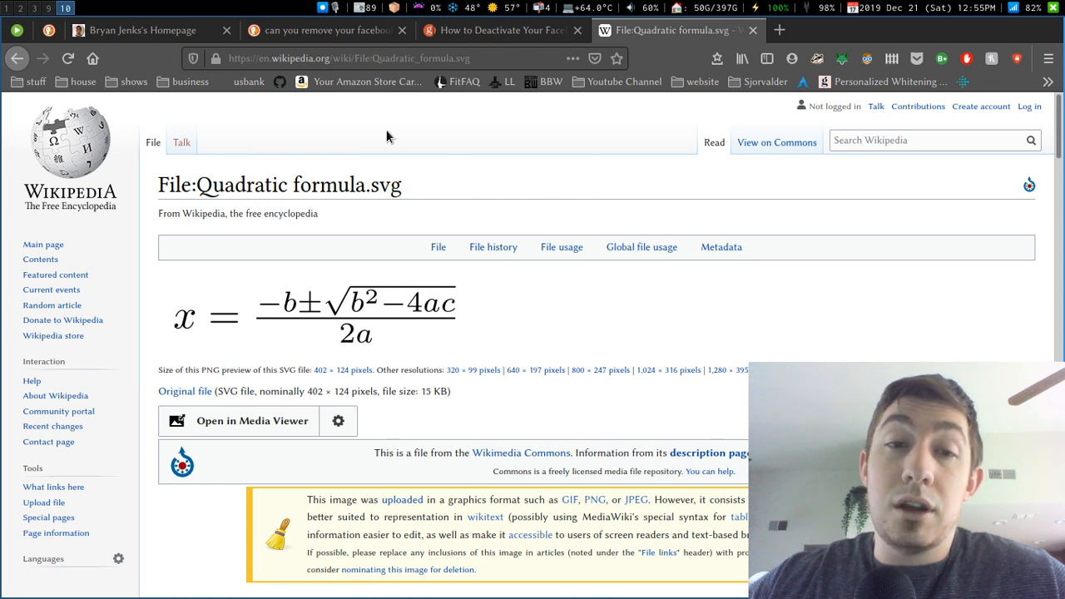
{"action": "mouse_move", "coordinate": [480, 175]}
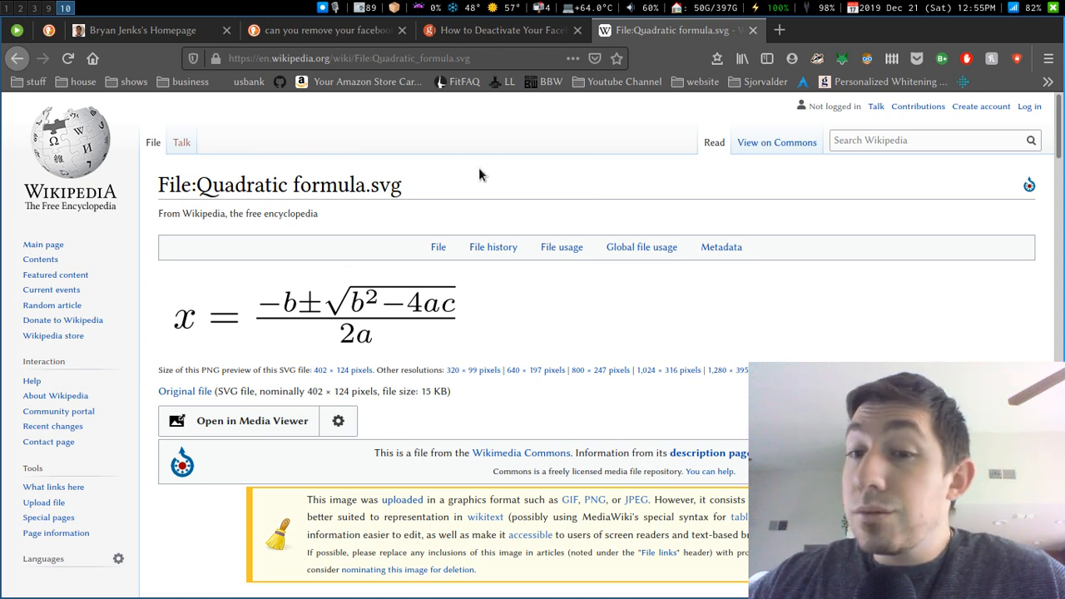
{"action": "scroll", "scroll_direction": "down", "scroll_amount": 3}
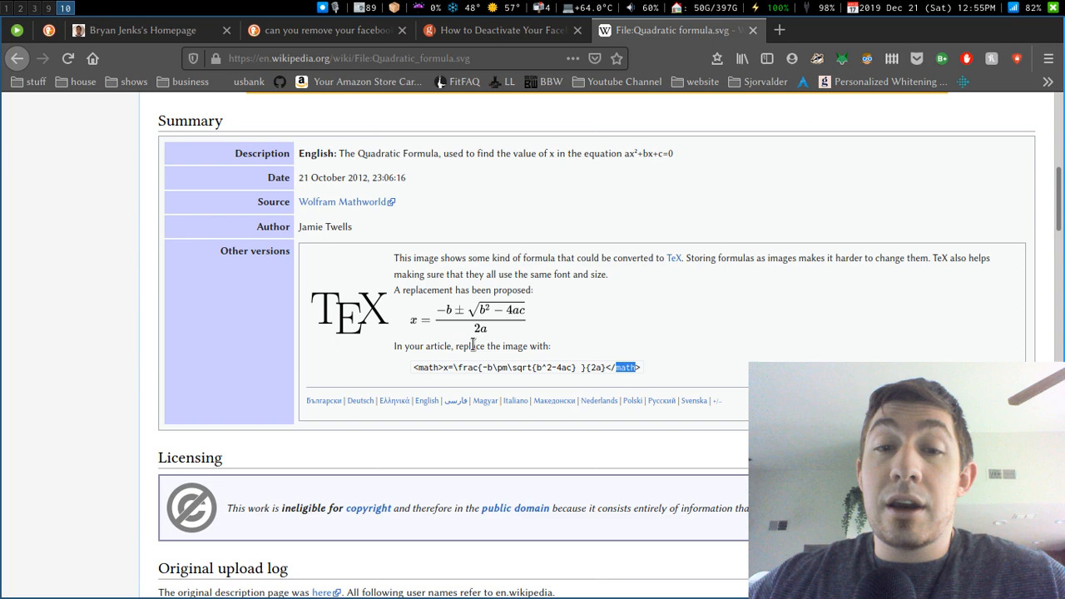